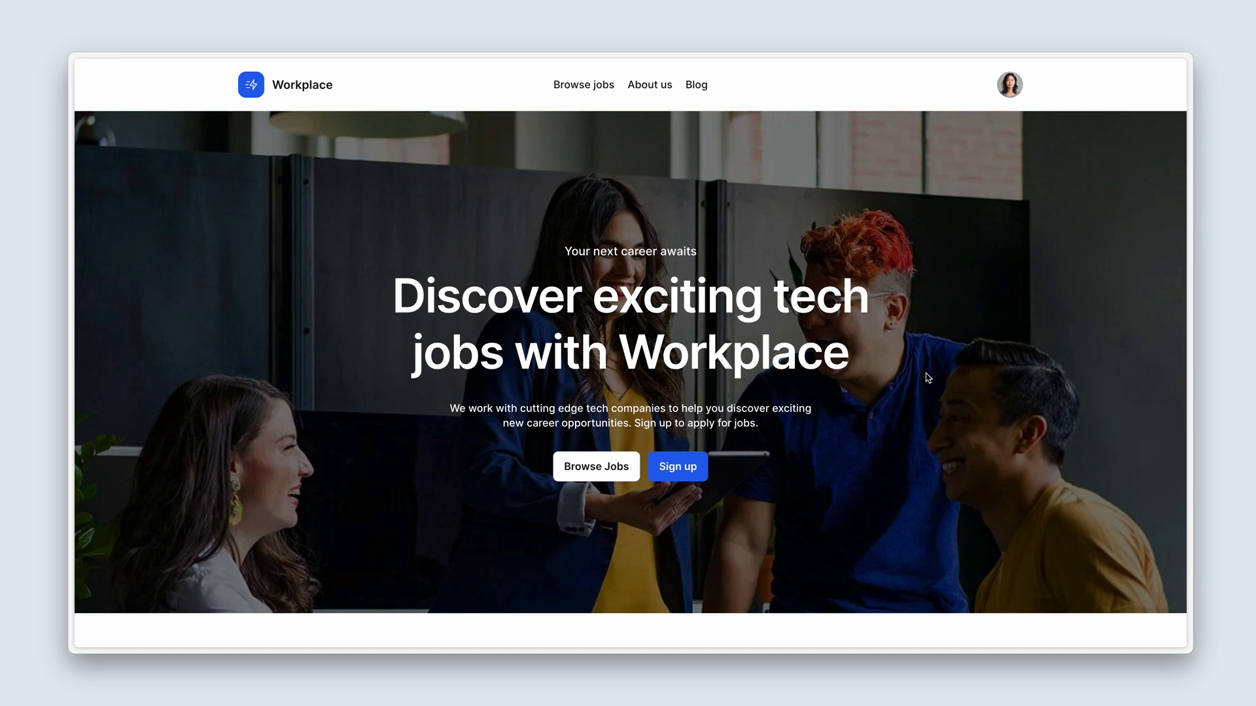
mouse_move(990, 136)
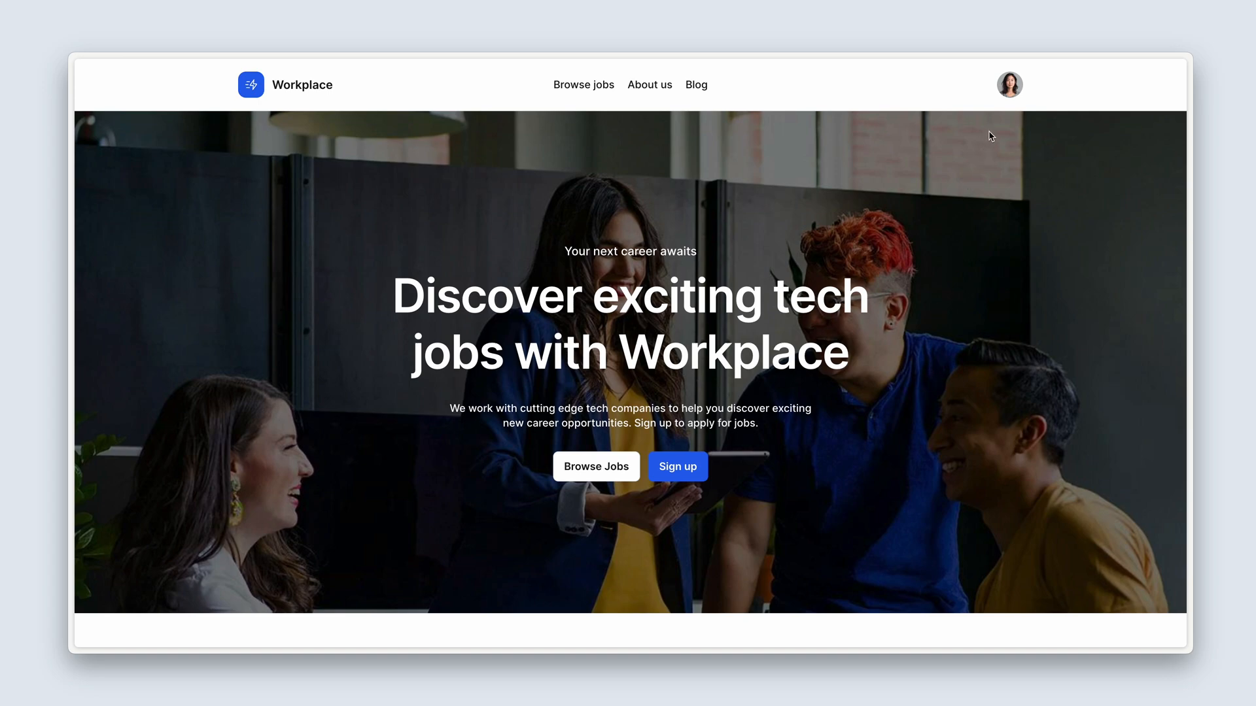
mouse_move(1013, 94)
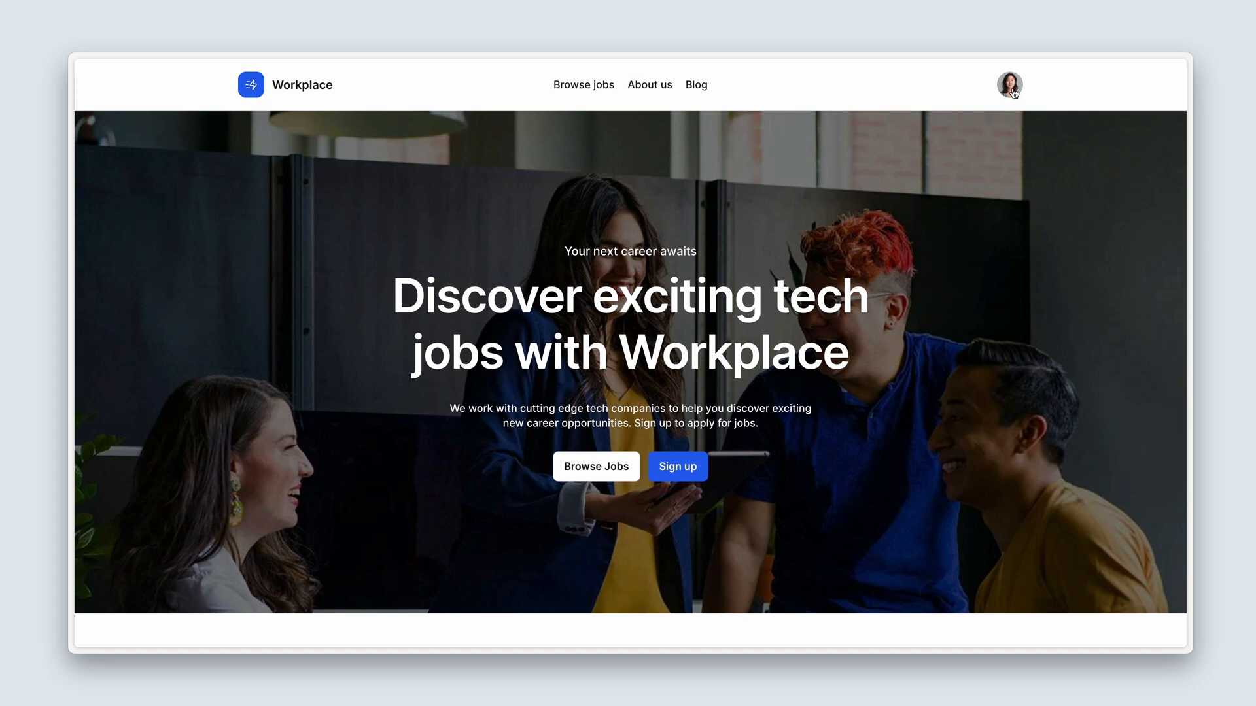
Reveal the avatar menu with Dashboard, Browse jobs, About us, Blog and Log out
left_click(1008, 85)
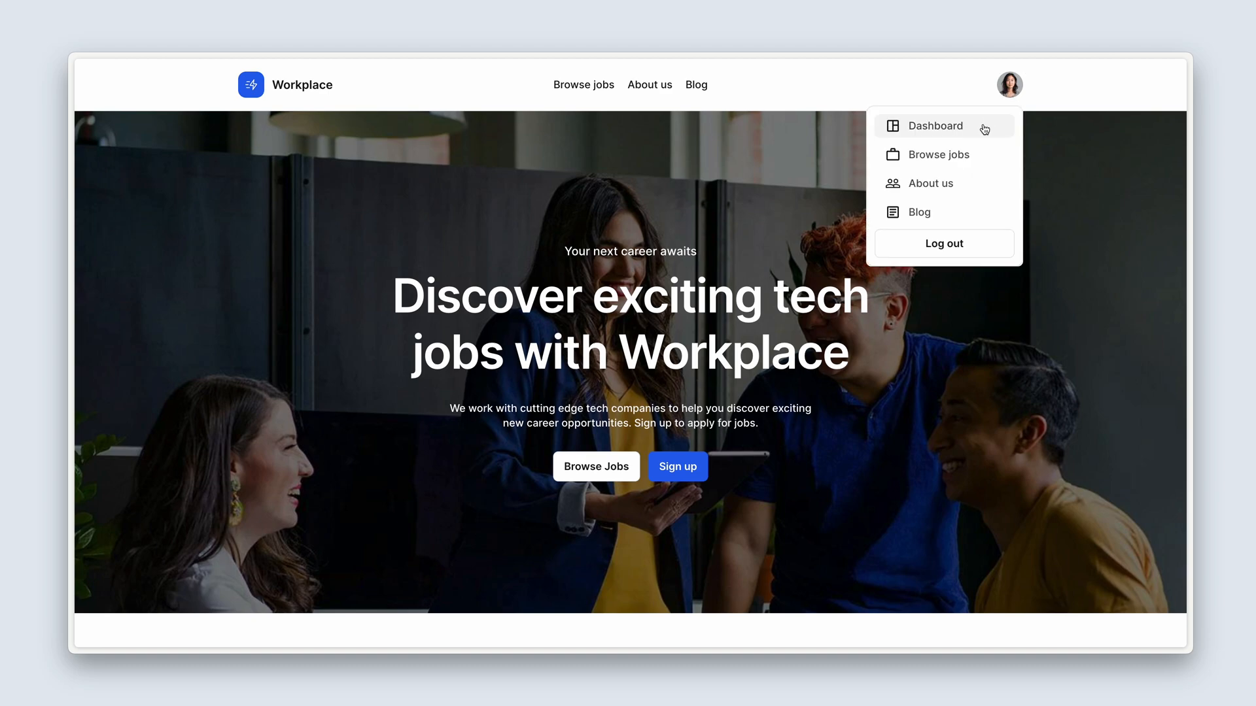
mouse_move(943, 154)
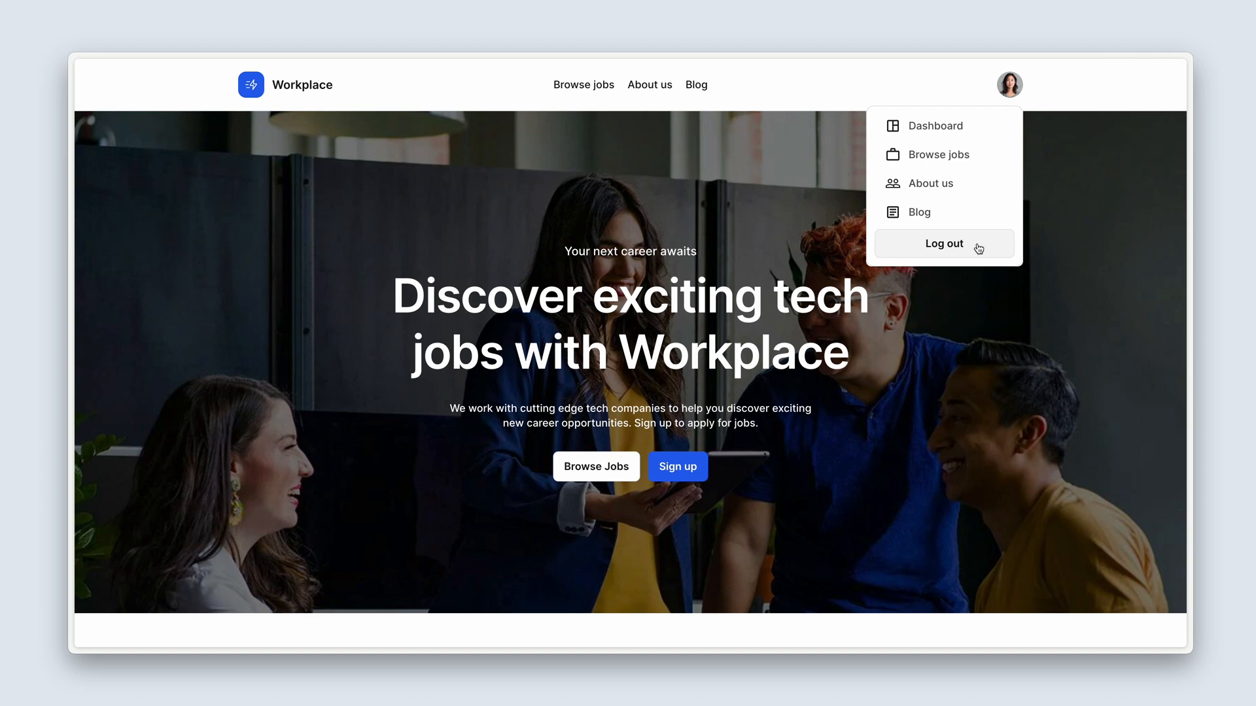
mouse_move(943, 154)
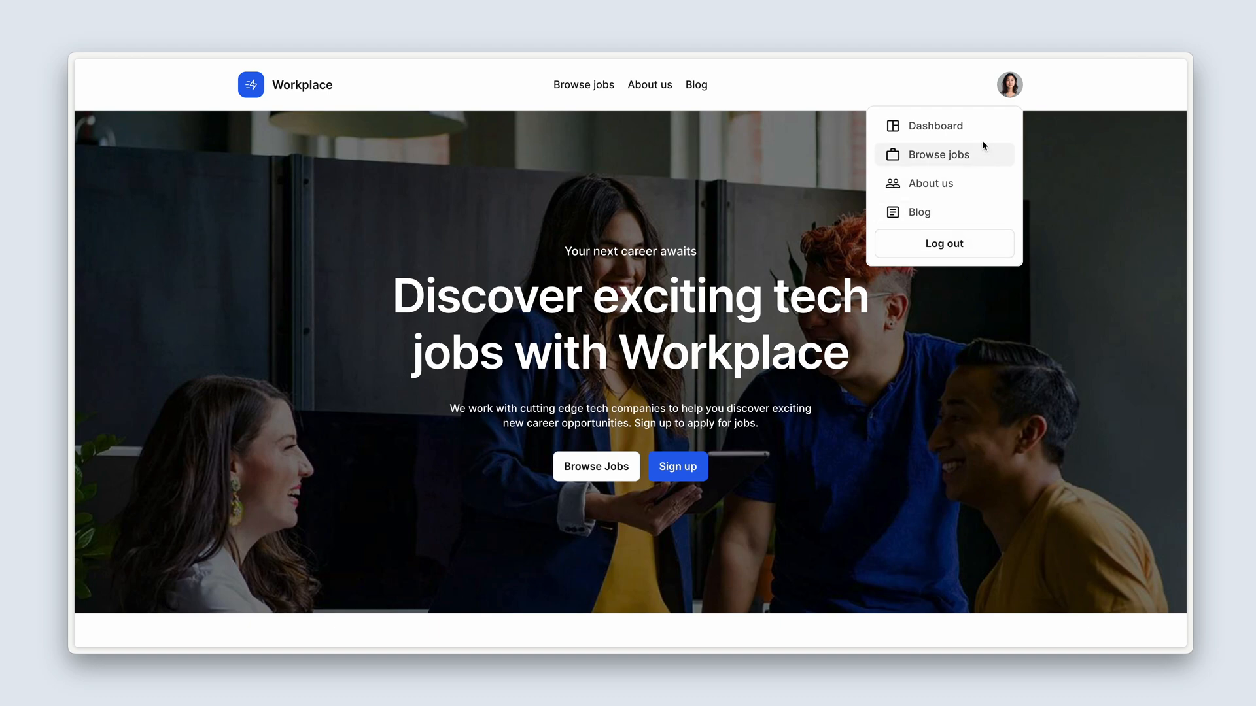
mouse_move(934, 125)
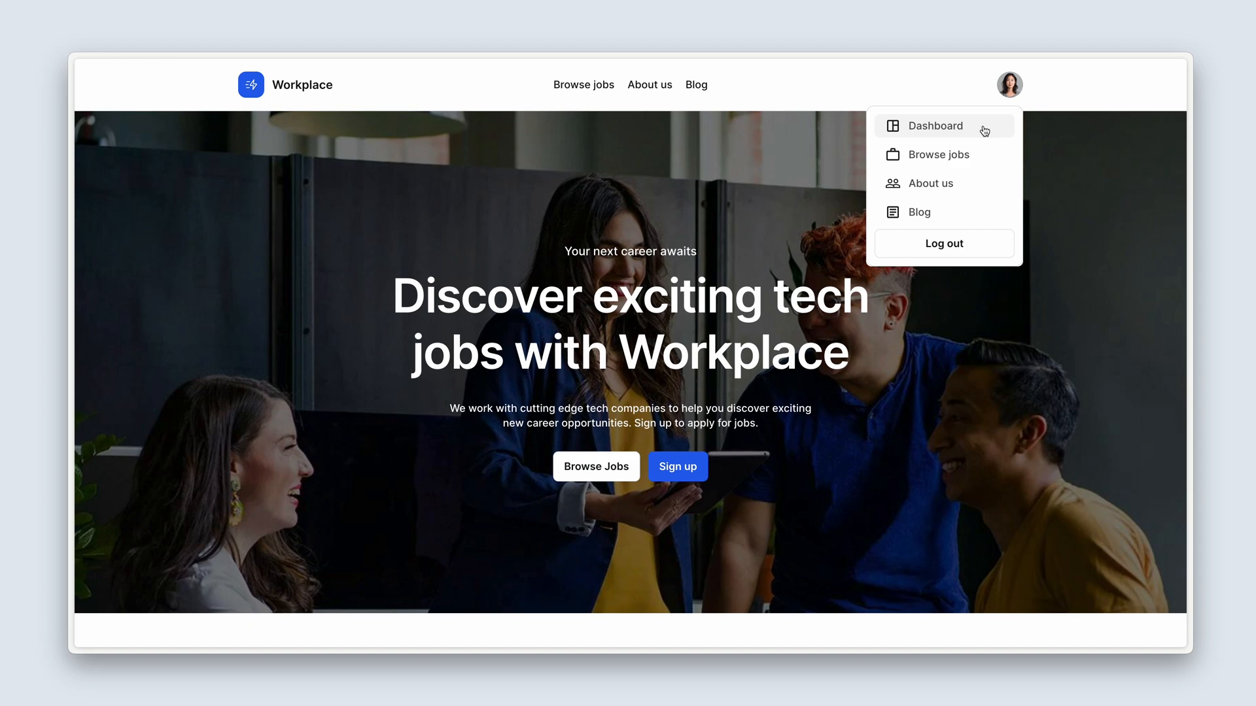
Go to the Orbit dashboard Overview: 3 total applications, 0 weekly, applicants chart
left_click(934, 126)
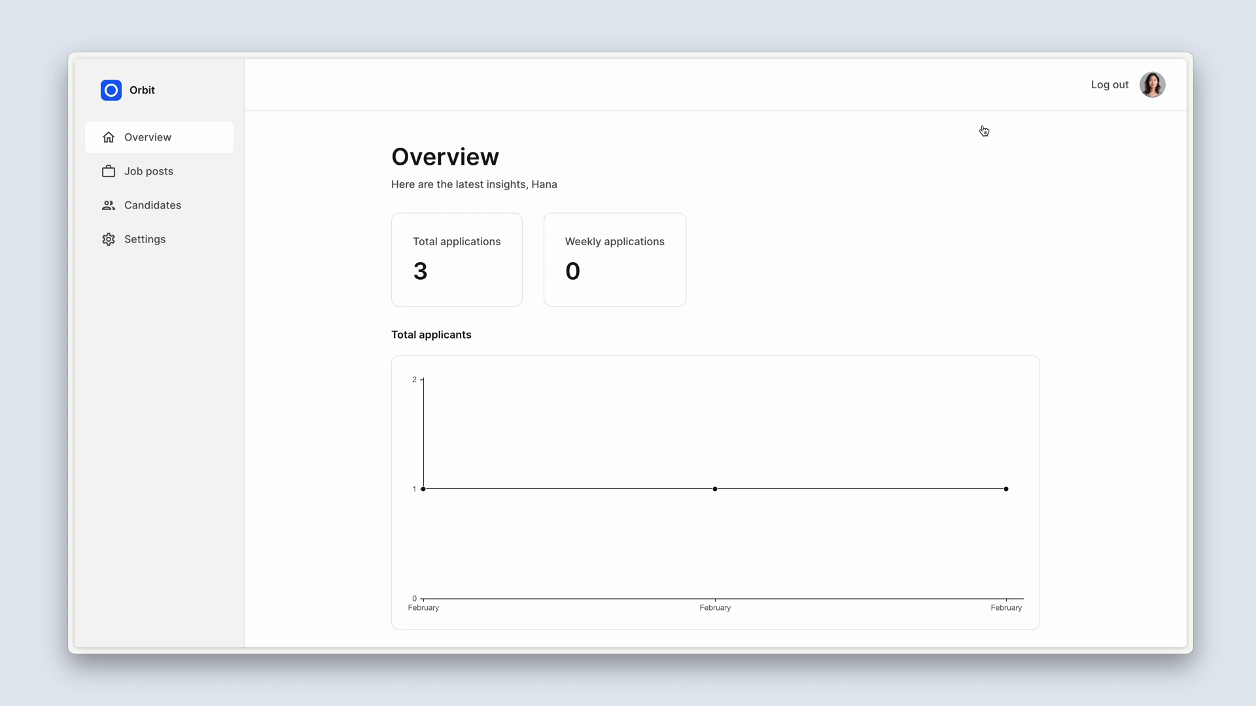
mouse_move(328, 337)
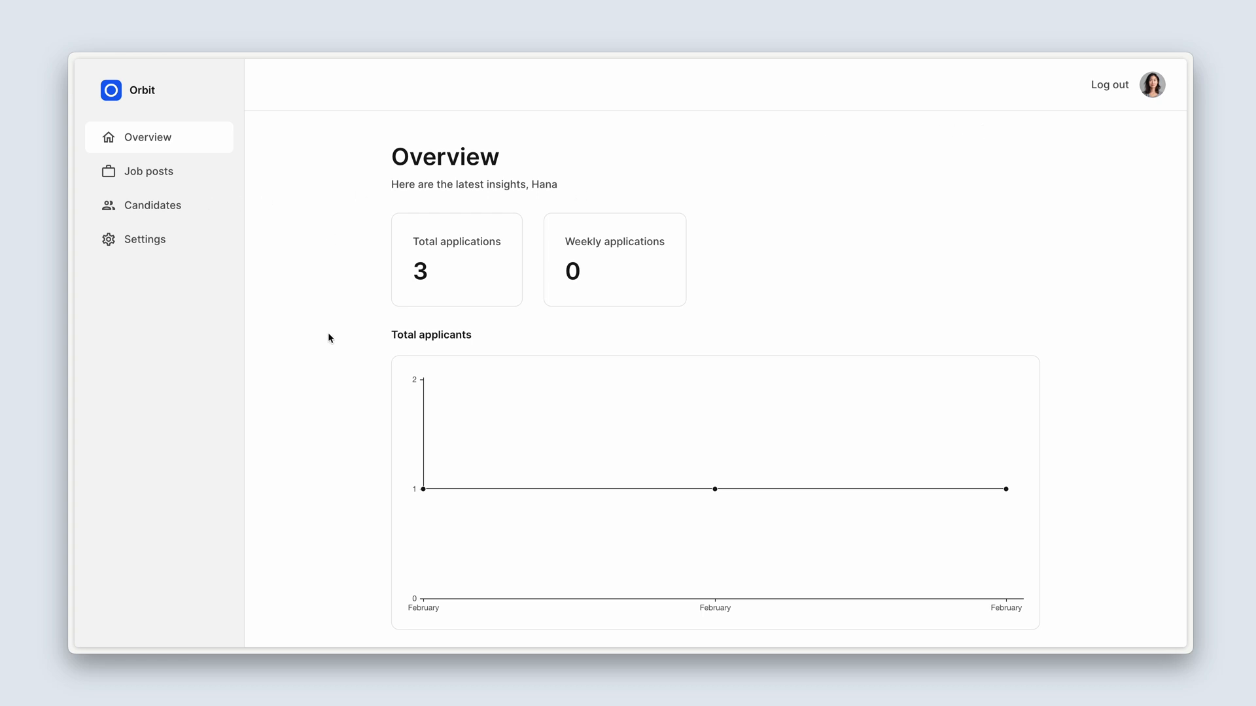
mouse_move(359, 327)
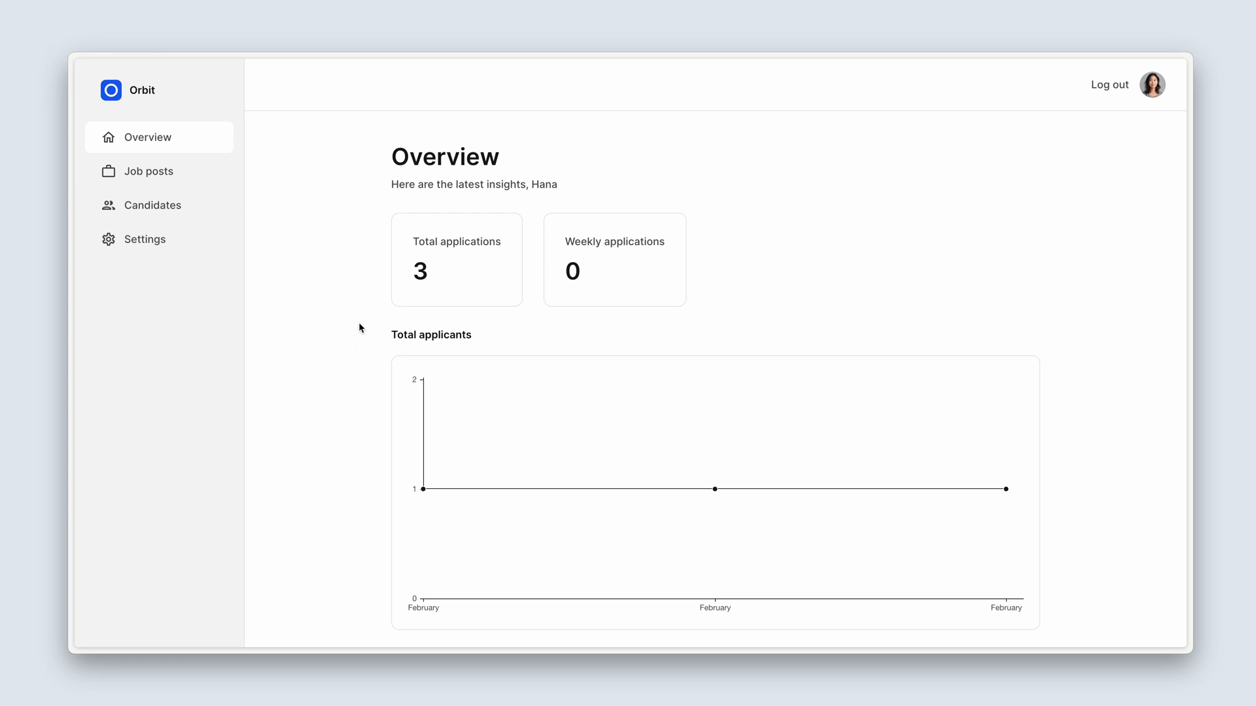
mouse_move(348, 456)
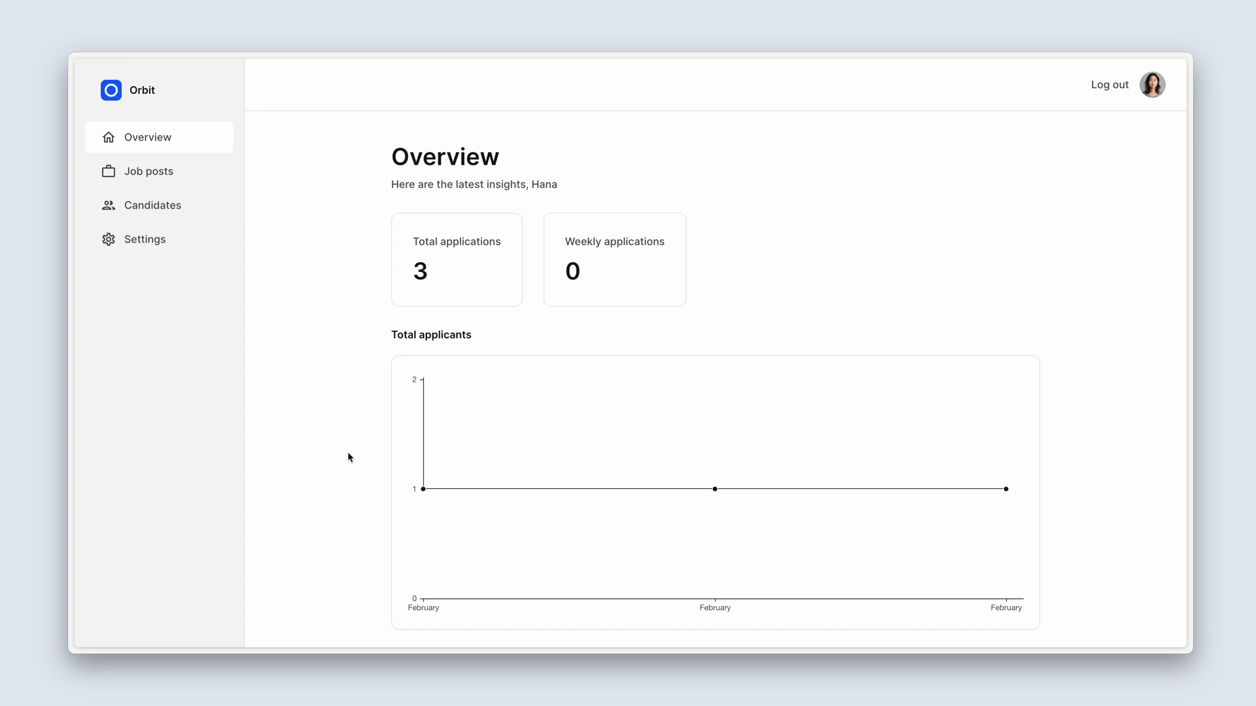
mouse_move(338, 444)
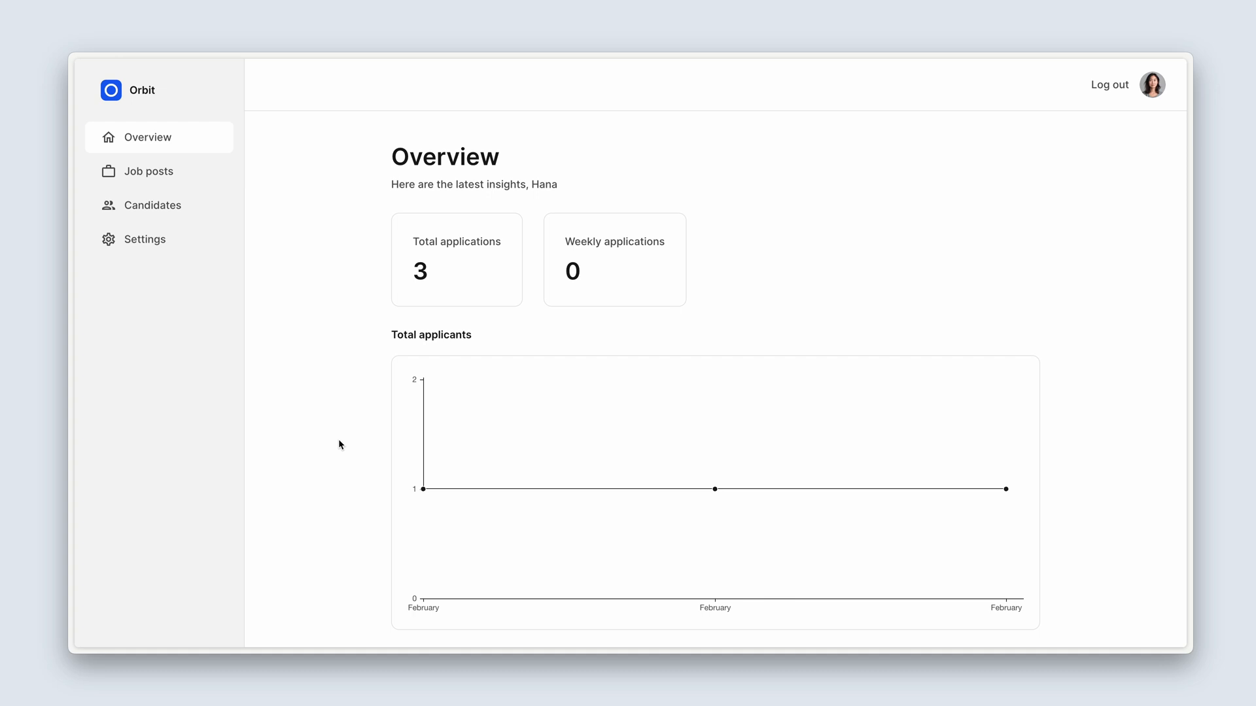
mouse_move(347, 482)
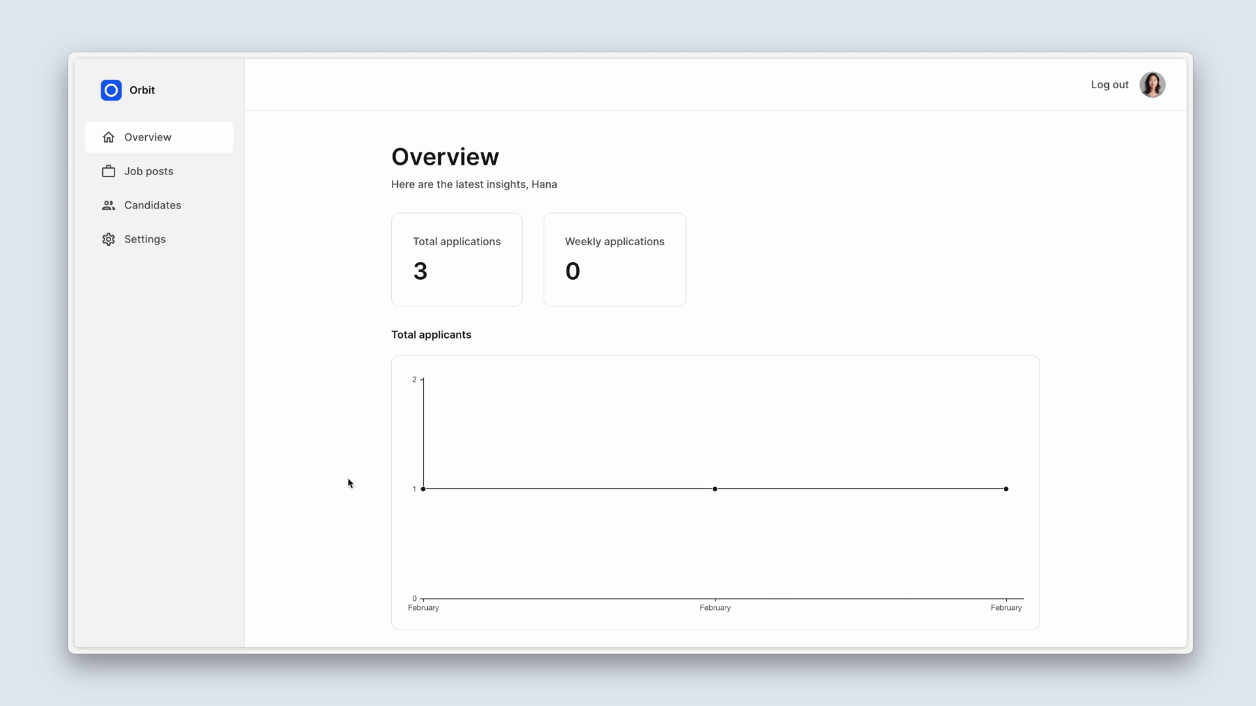
mouse_move(241, 250)
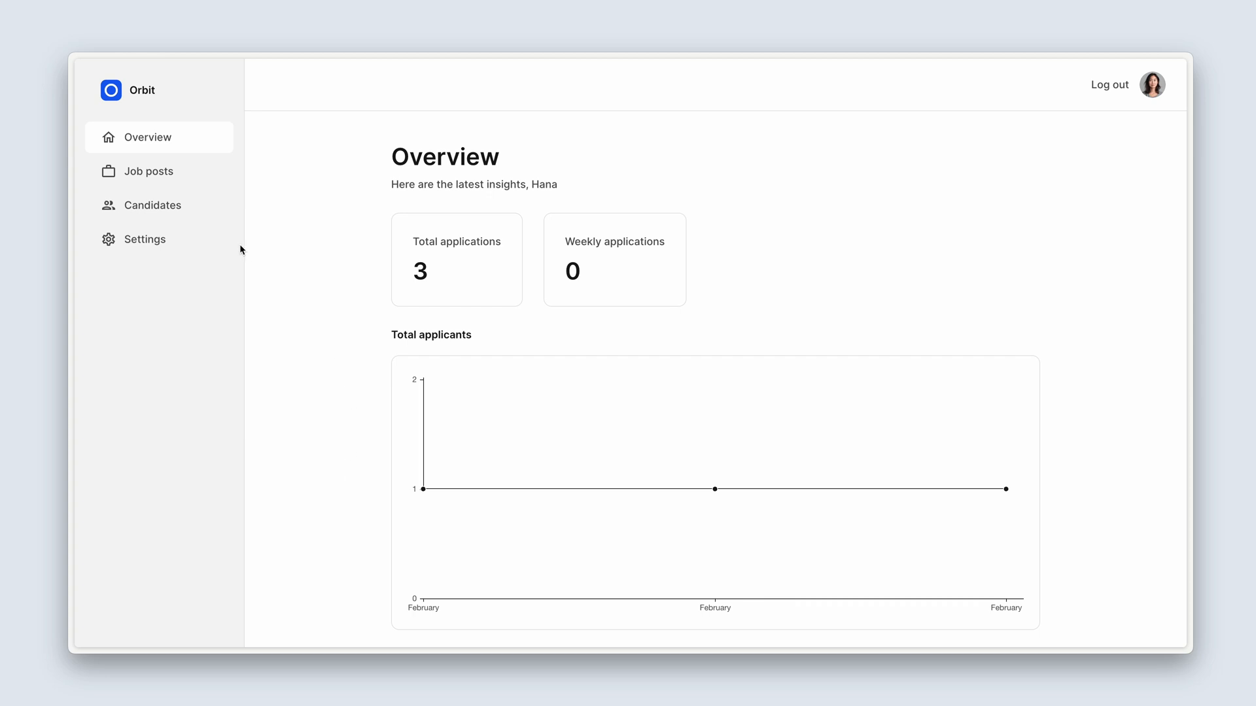
Show the Candidates page listing Sam, Raymond and Peter with titles, locations and shortlist status
left_click(152, 206)
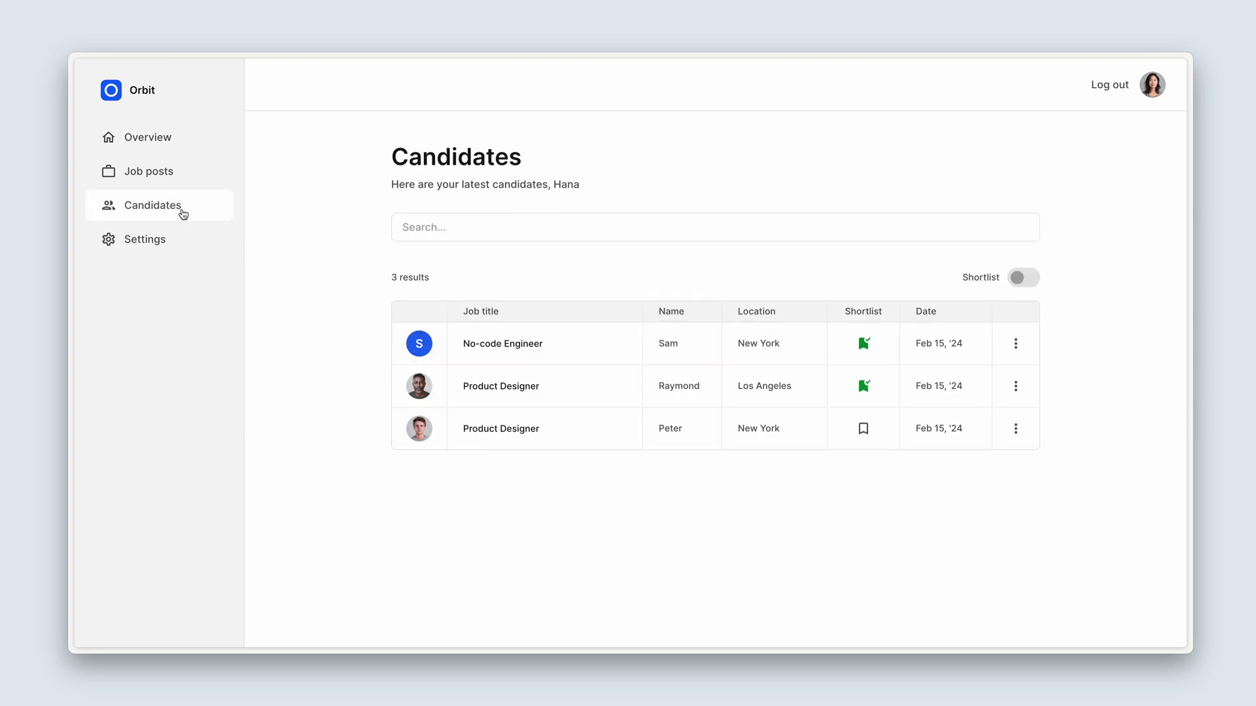
mouse_move(484, 263)
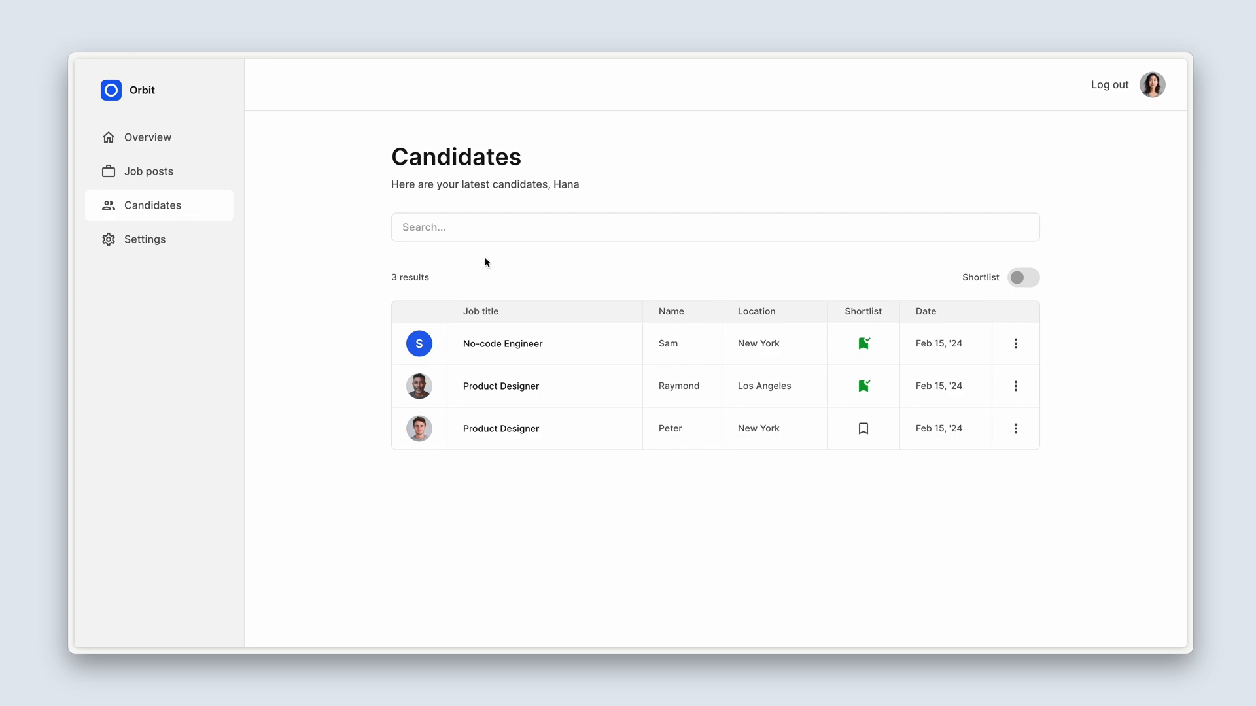
mouse_move(864, 429)
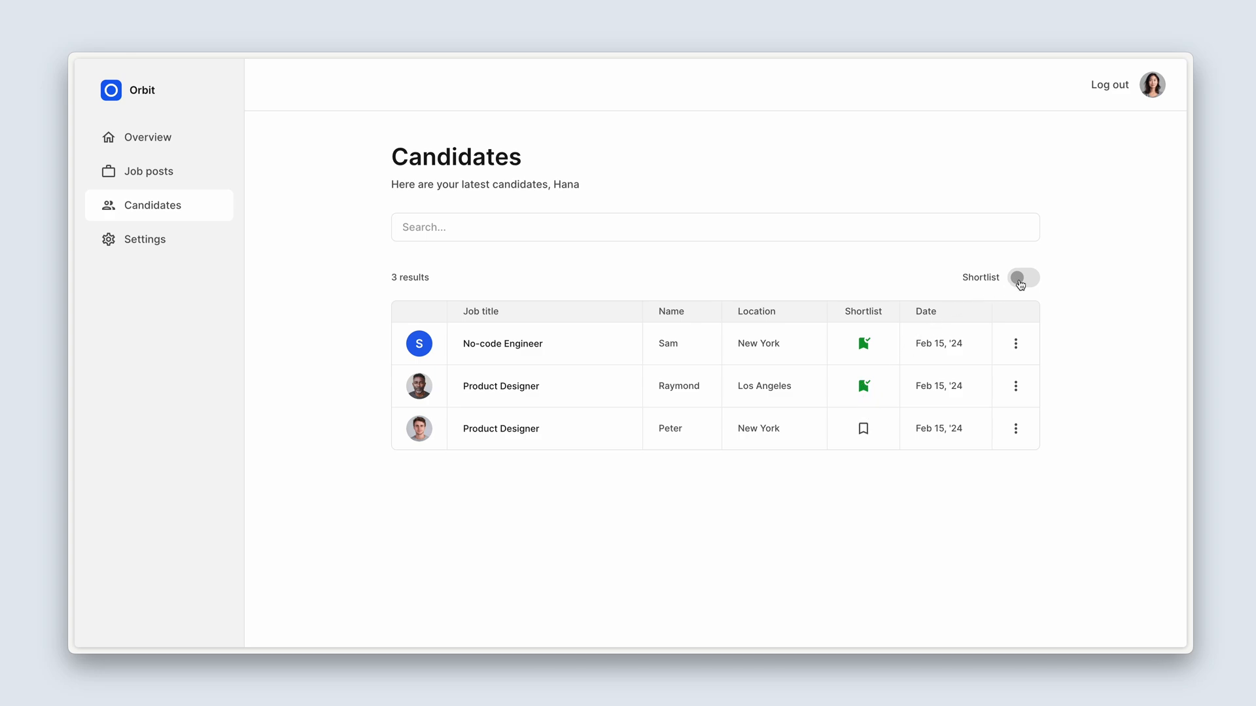
left_click(1023, 277)
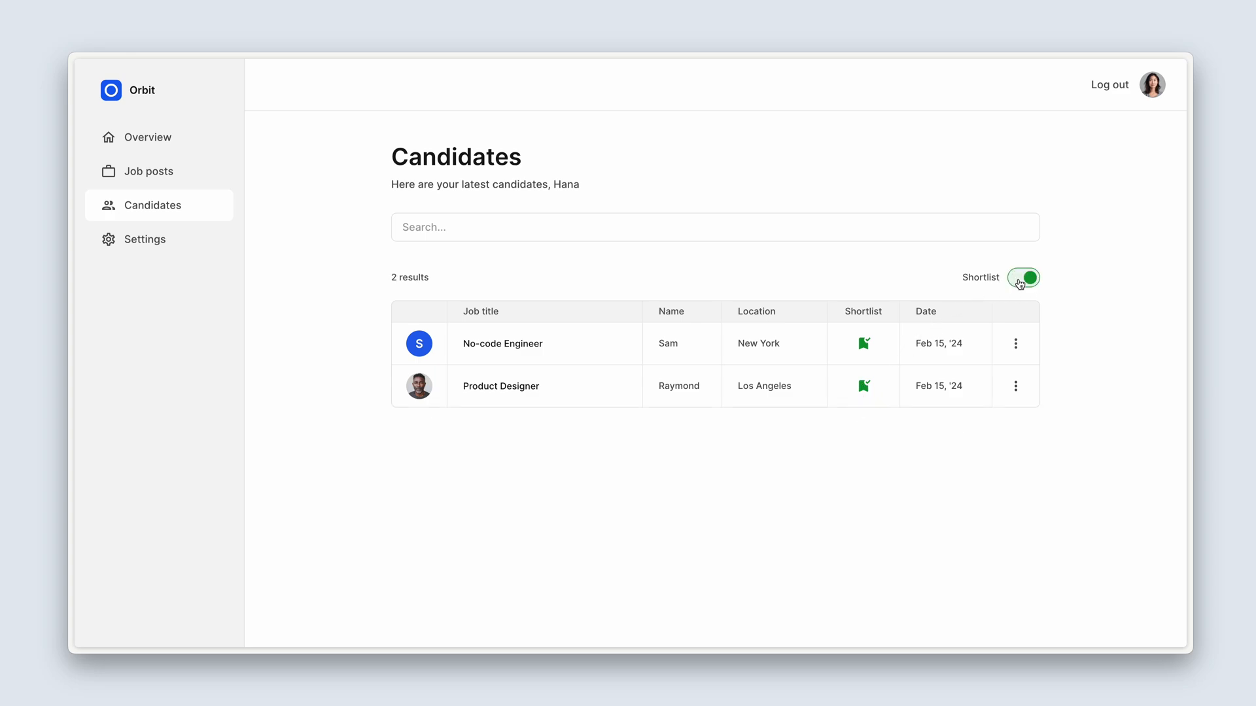
left_click(1020, 277)
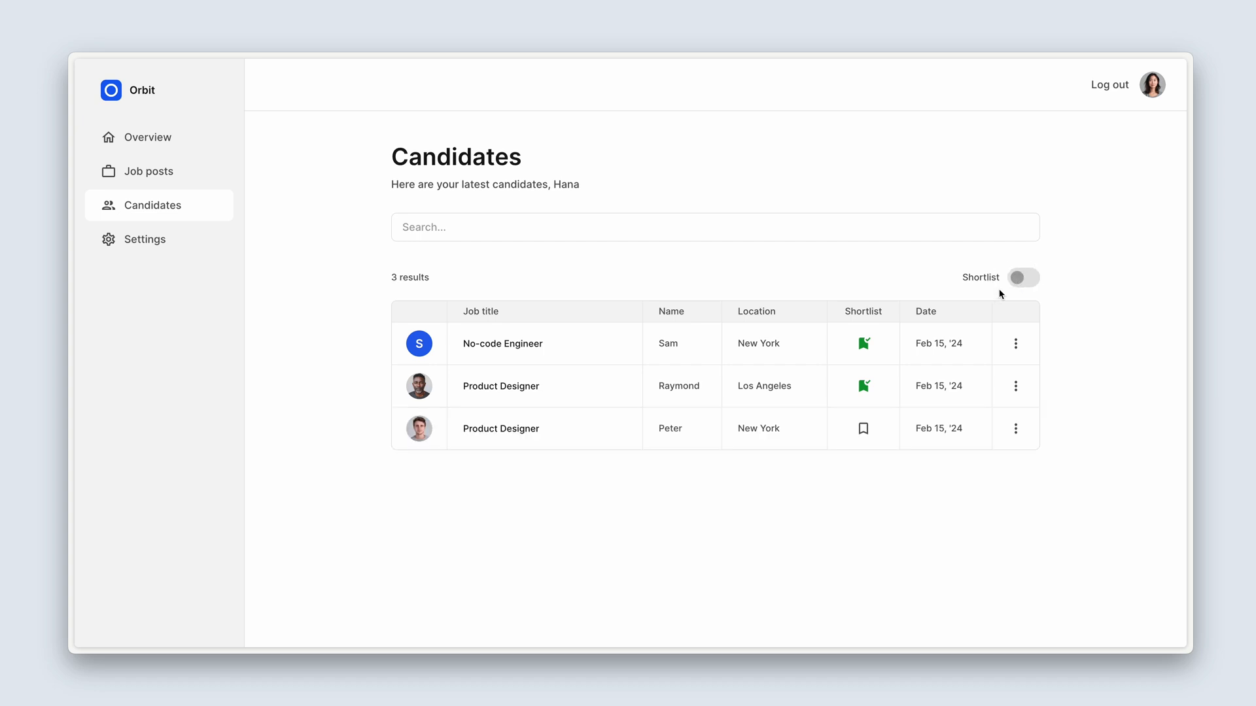
mouse_move(1050, 288)
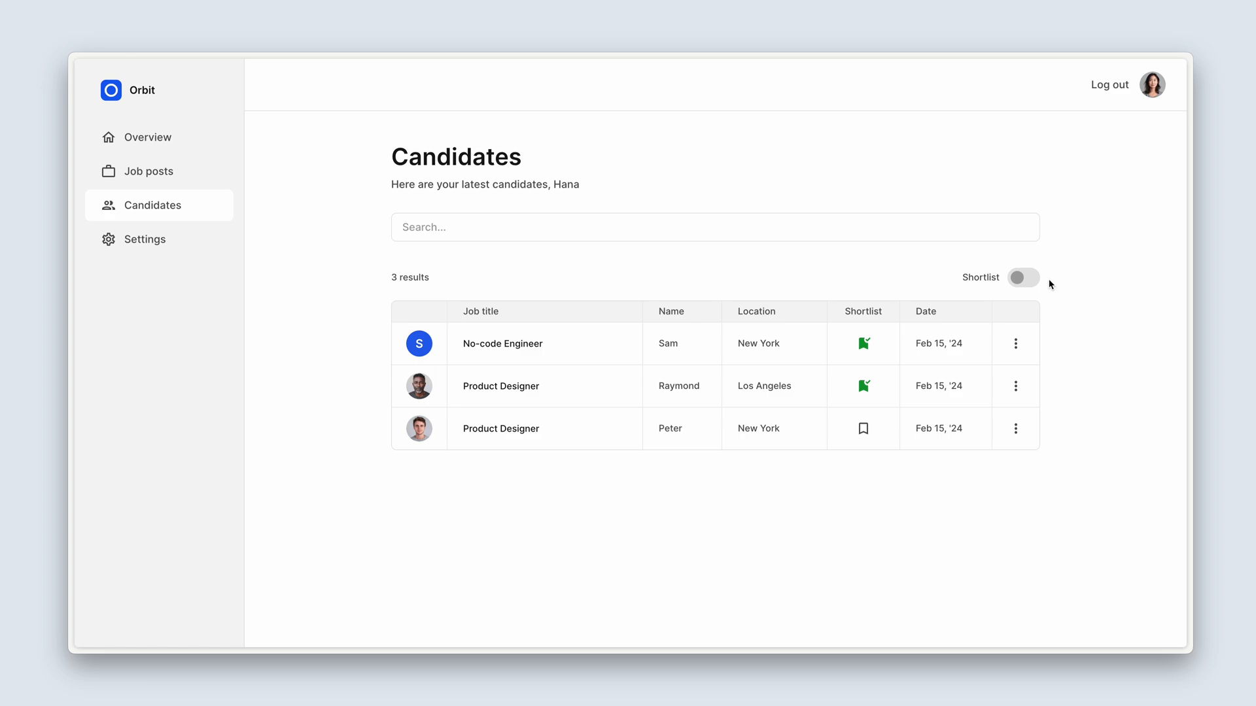
mouse_move(1005, 274)
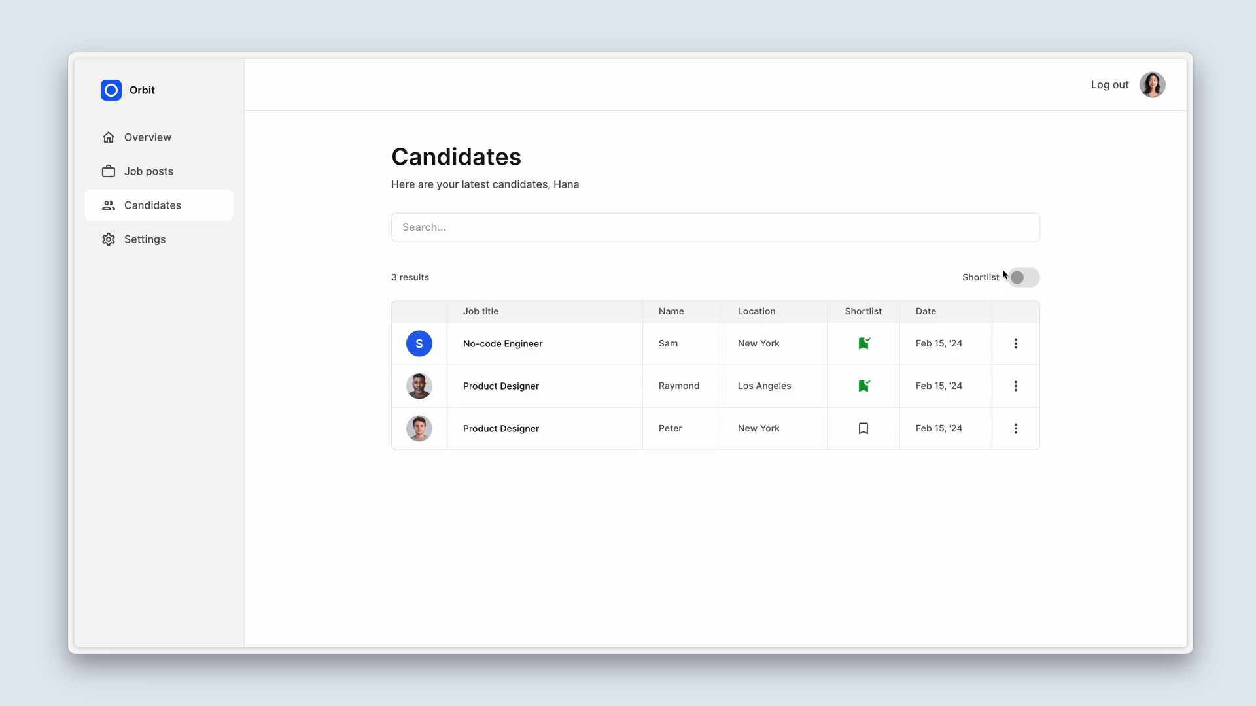
mouse_move(1006, 293)
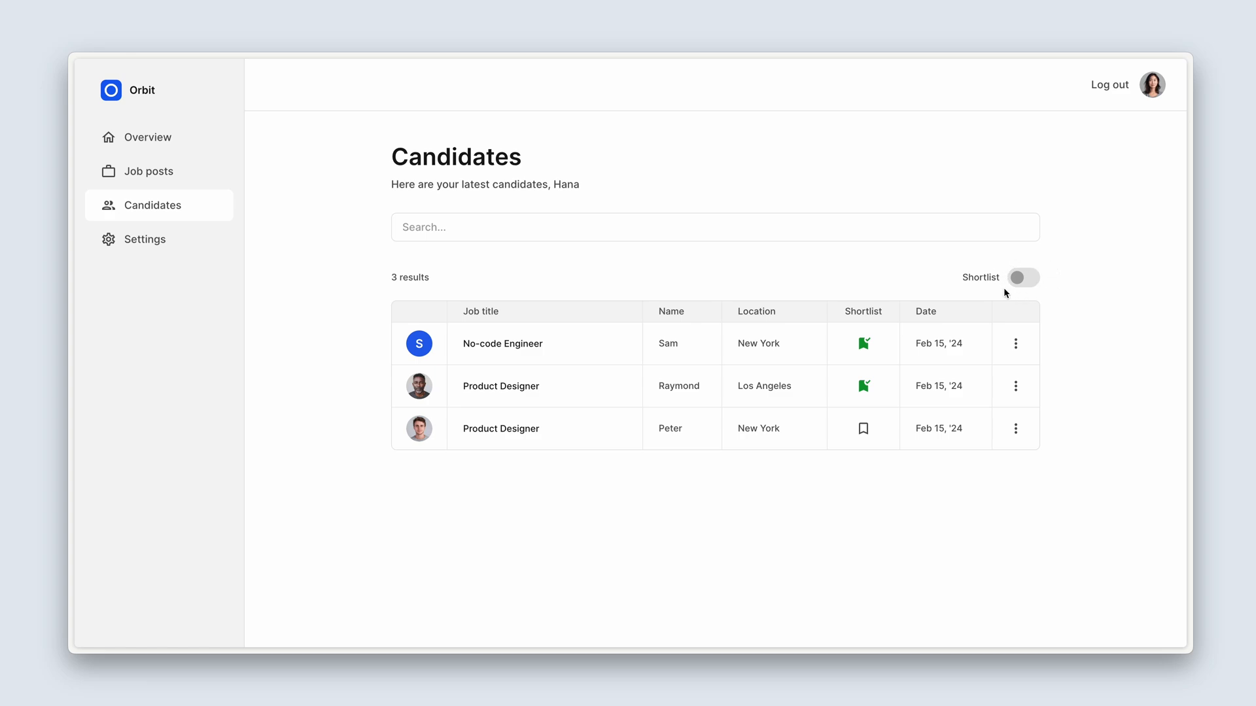